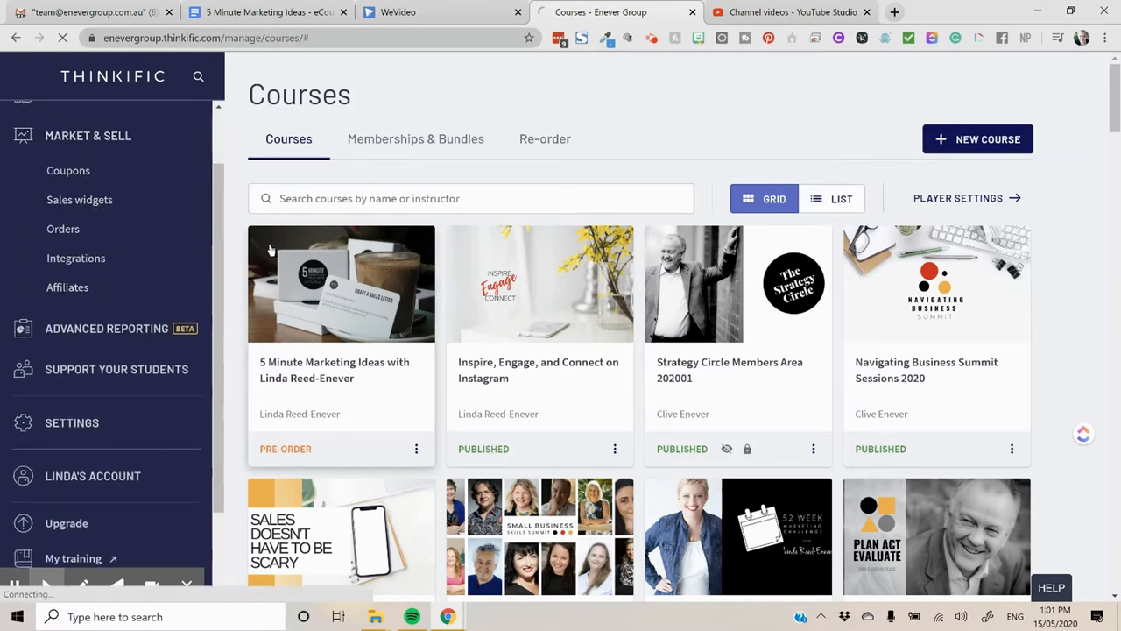
Go to Coupons under Market & Sell and start a new coupon
{"action": "left_click", "coordinate": [69, 170]}
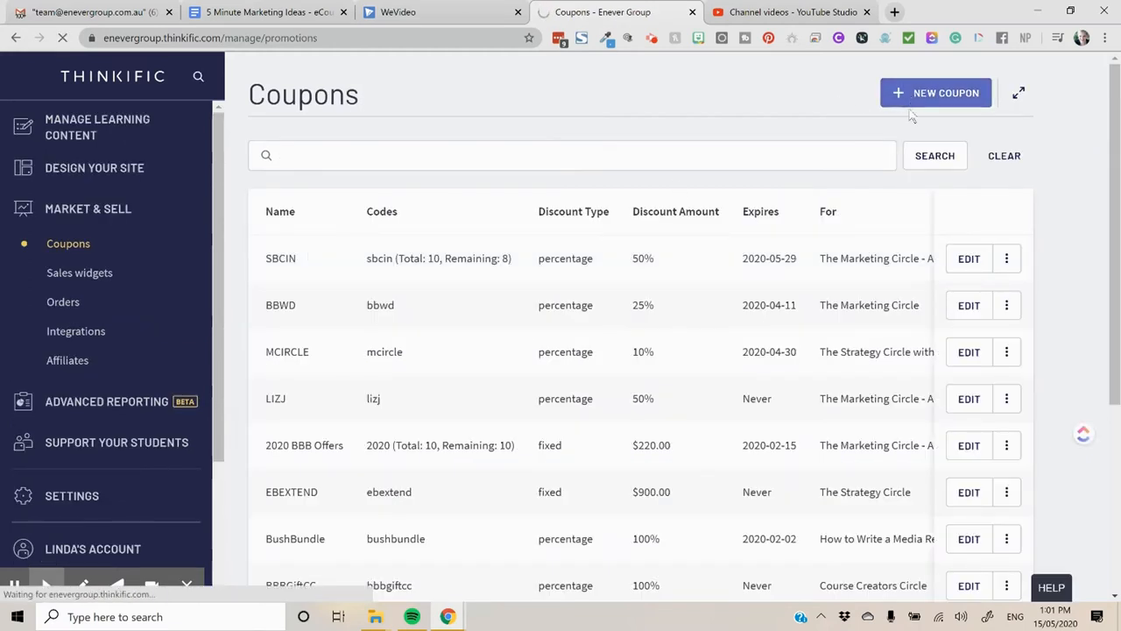
{"action": "left_click", "coordinate": [935, 92]}
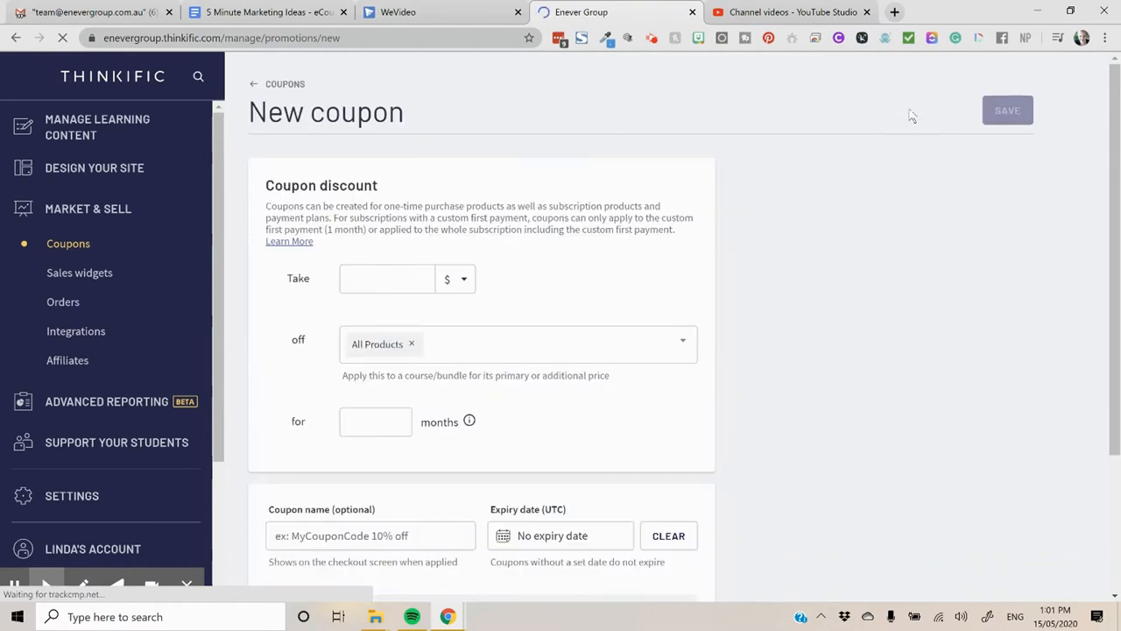
Make the coupon take $50 off only the 5 Minute Marketing Ideas course instead of All Products
{"action": "left_click", "coordinate": [387, 278]}
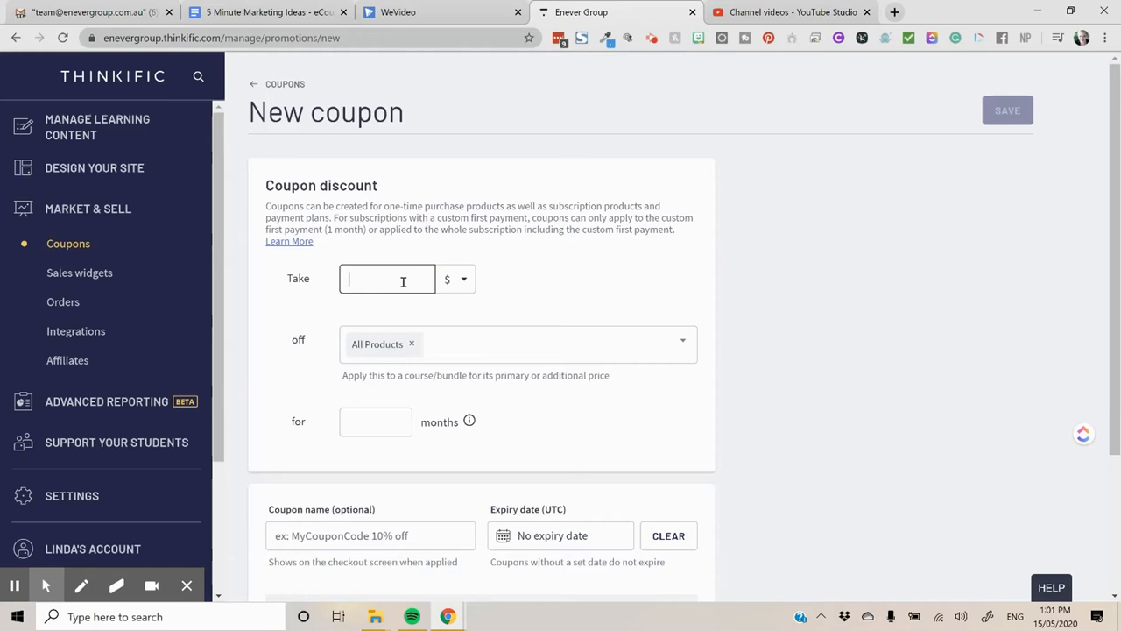
{"action": "type", "text": "50"}
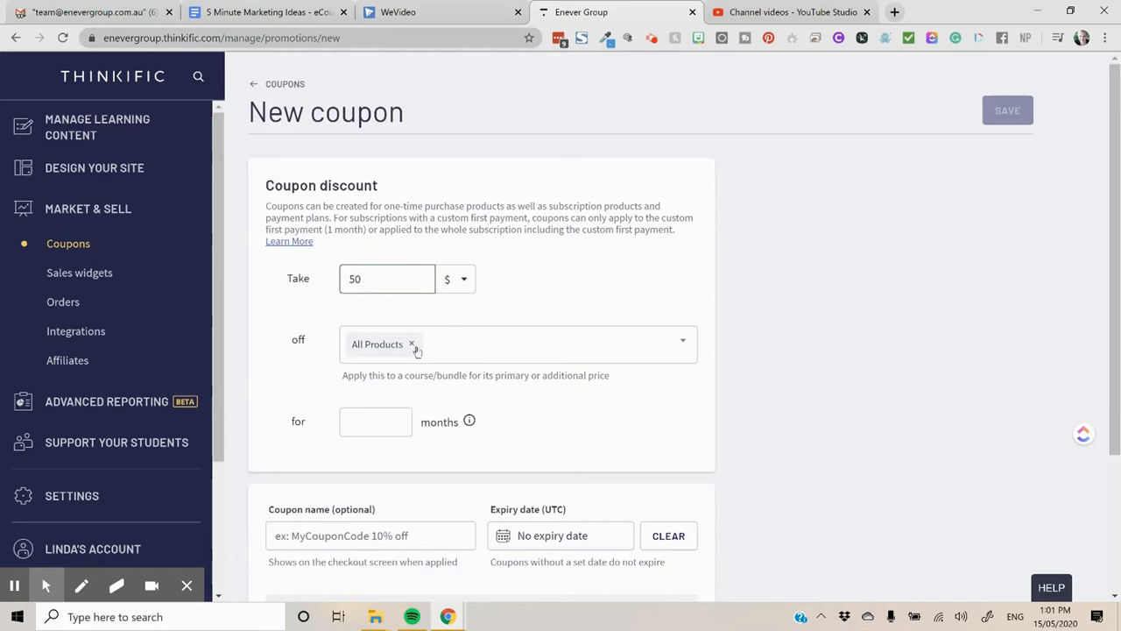
{"action": "left_click", "coordinate": [412, 343]}
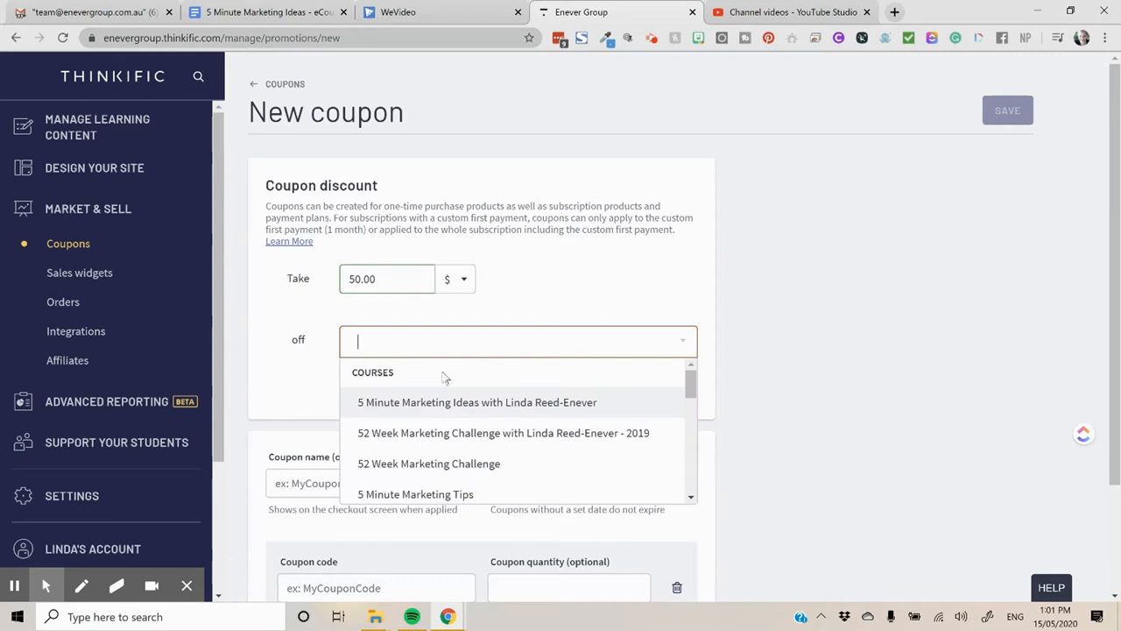
{"action": "left_click", "coordinate": [477, 401]}
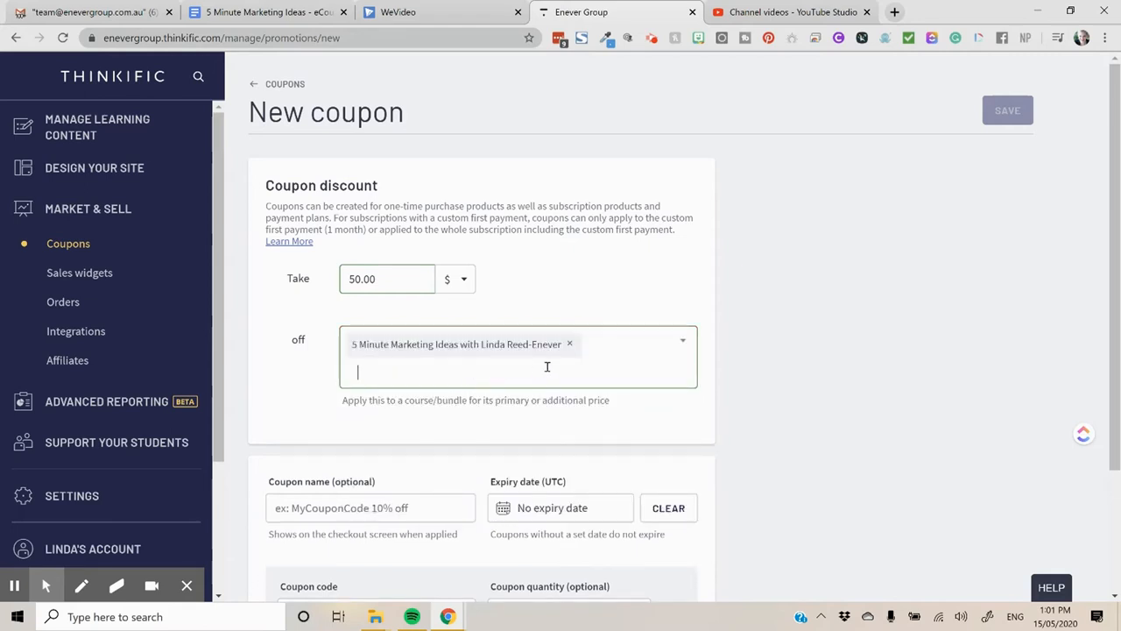
Add the eCourse Plus the Ideas Deck price option, then remove it again
{"action": "scroll", "scroll_direction": "down", "scroll_amount": 3}
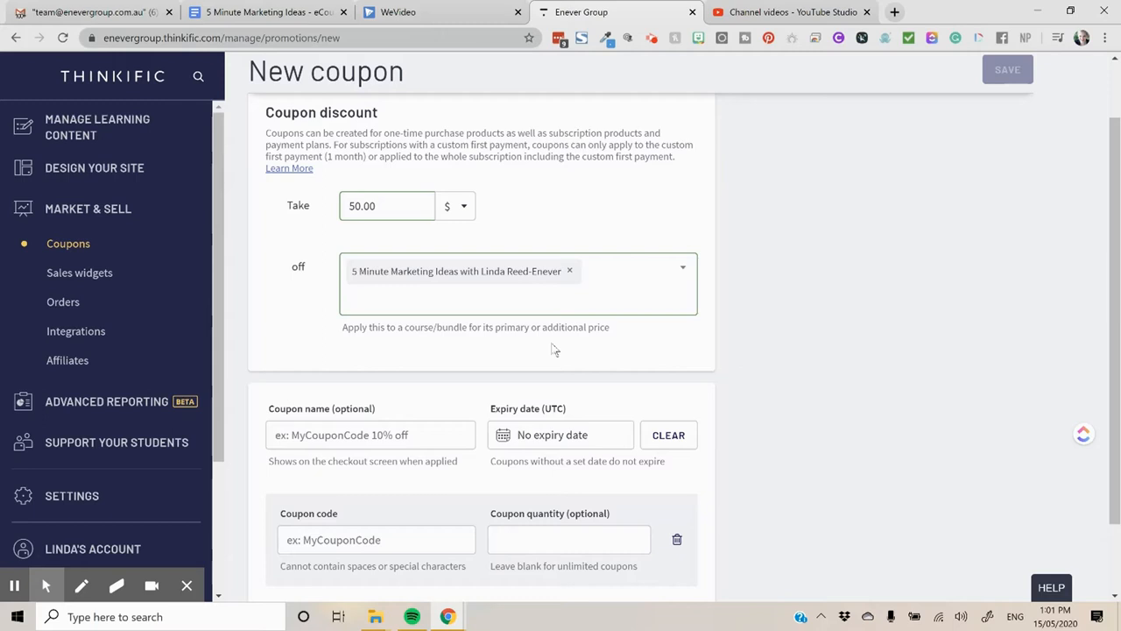
{"action": "left_click", "coordinate": [517, 284]}
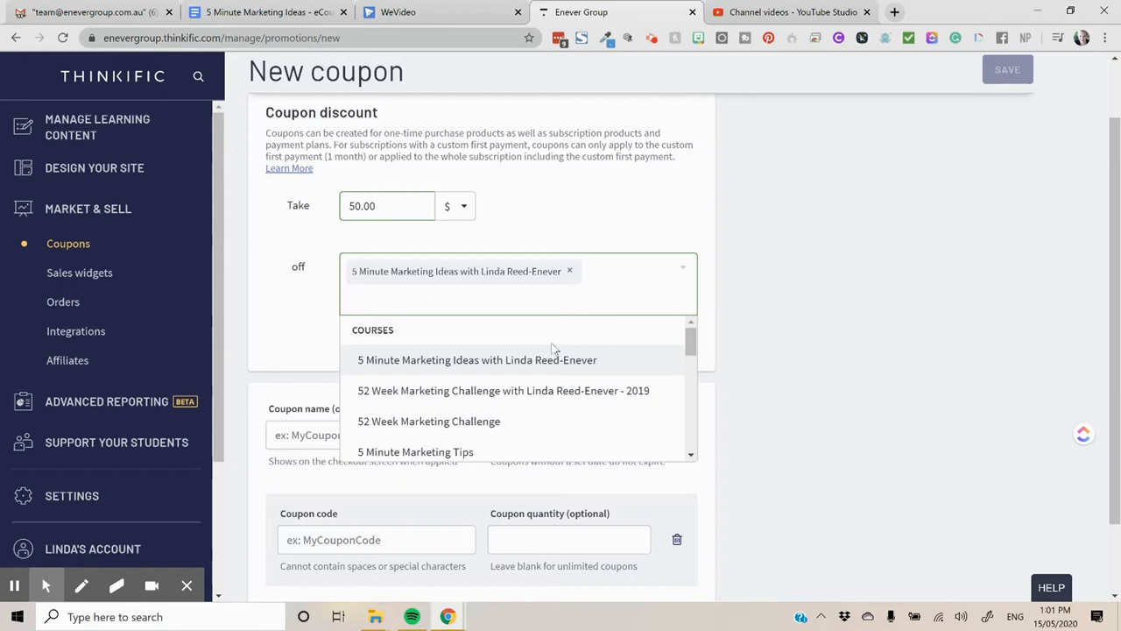
{"action": "scroll", "scroll_direction": "down", "scroll_amount": 3}
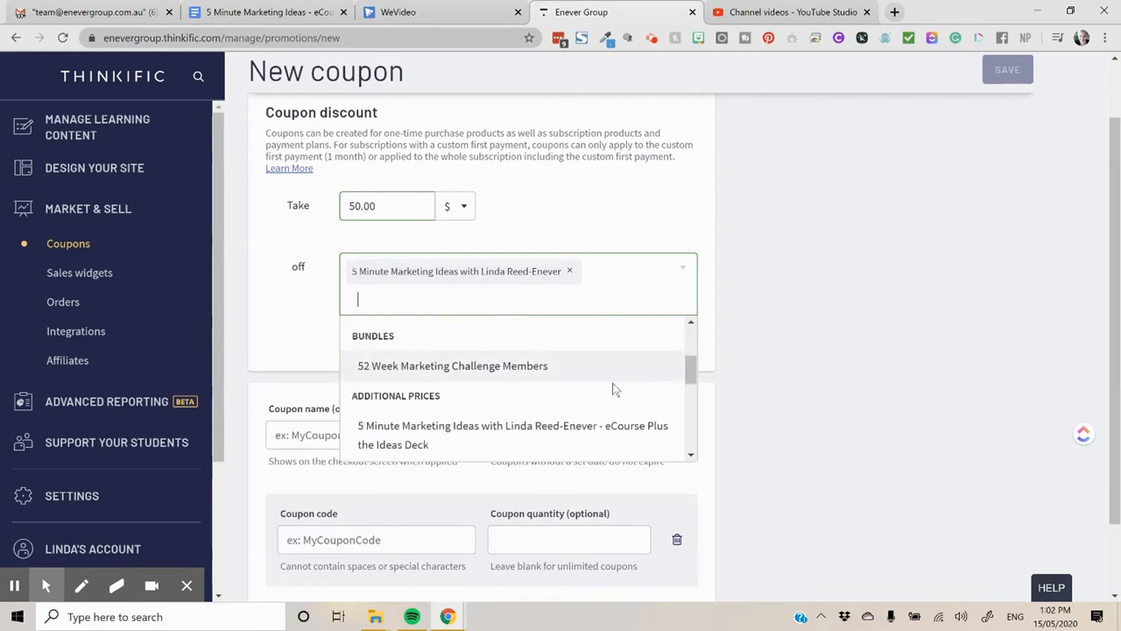
{"action": "left_click", "coordinate": [512, 435]}
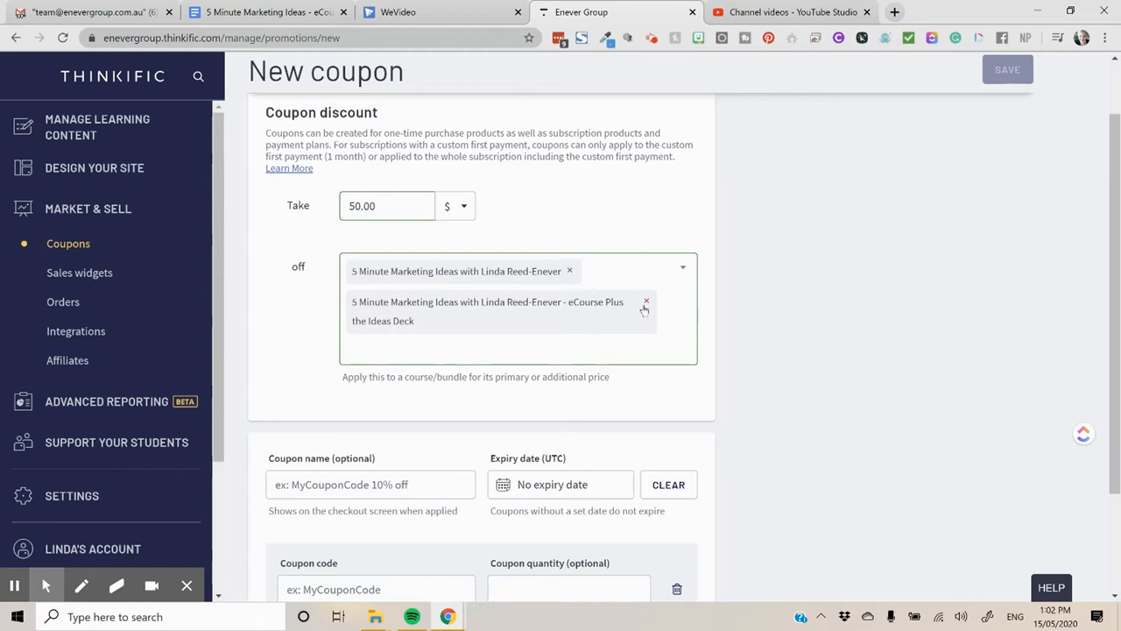
{"action": "left_click", "coordinate": [646, 301]}
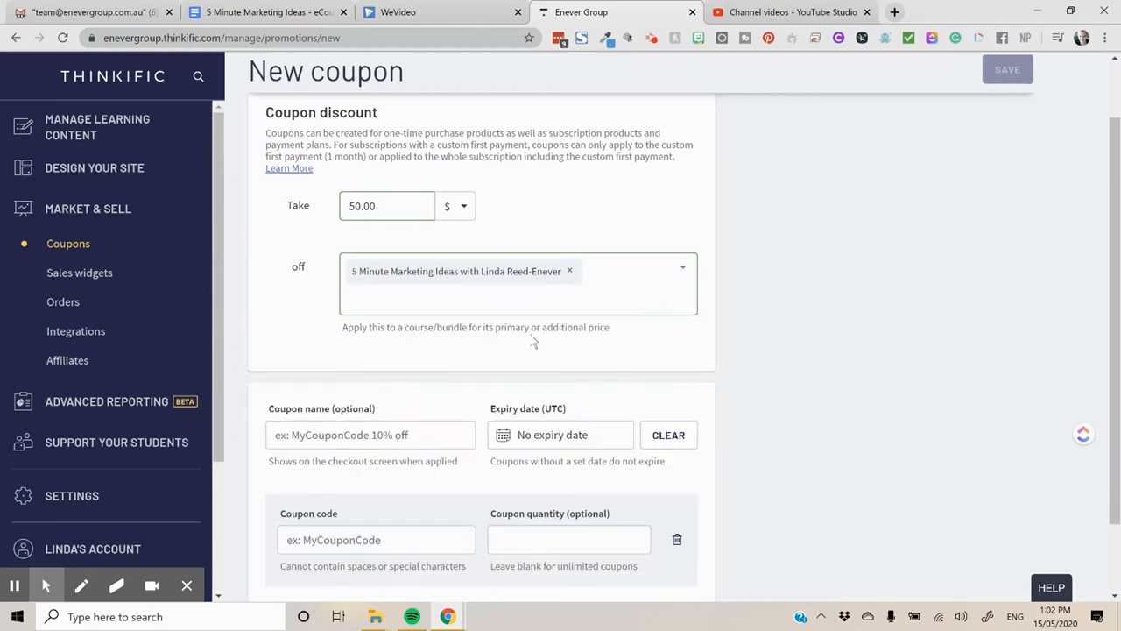
Name the coupon IDEA and set its expiry date to May 31, 2020
{"action": "left_click", "coordinate": [370, 435]}
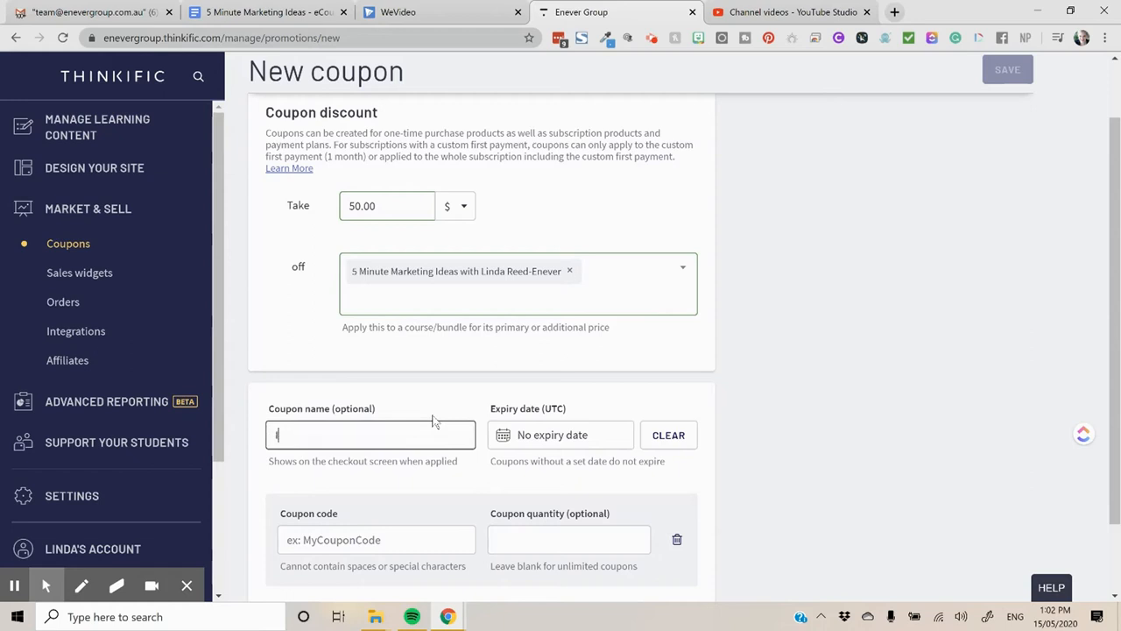
{"action": "type", "text": "Dea"}
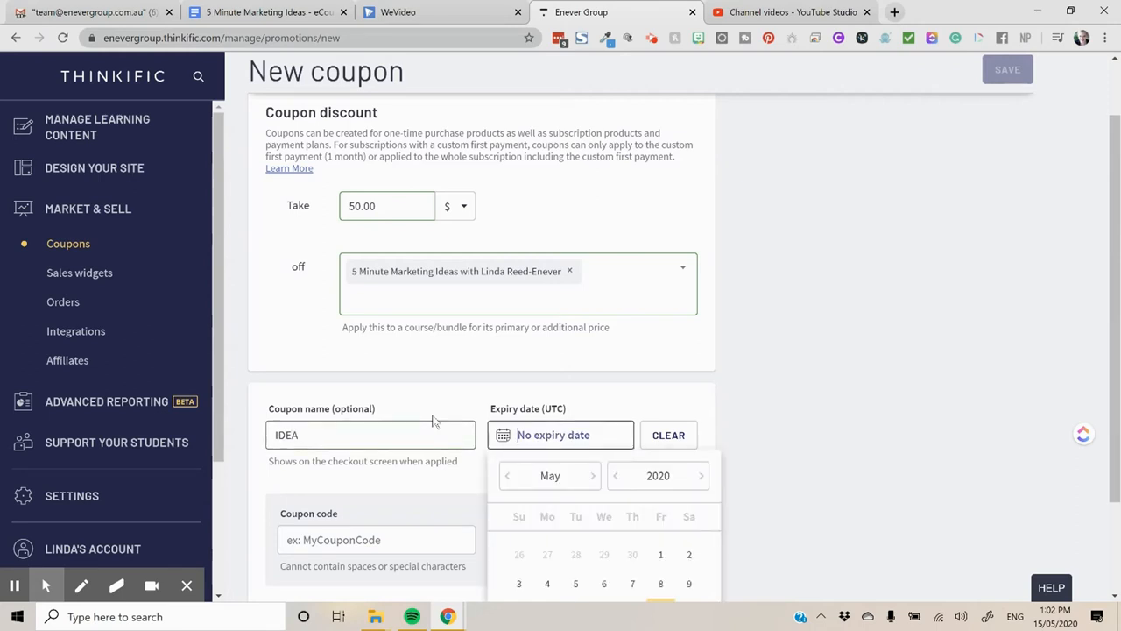
{"action": "scroll", "scroll_direction": "down", "scroll_amount": 3}
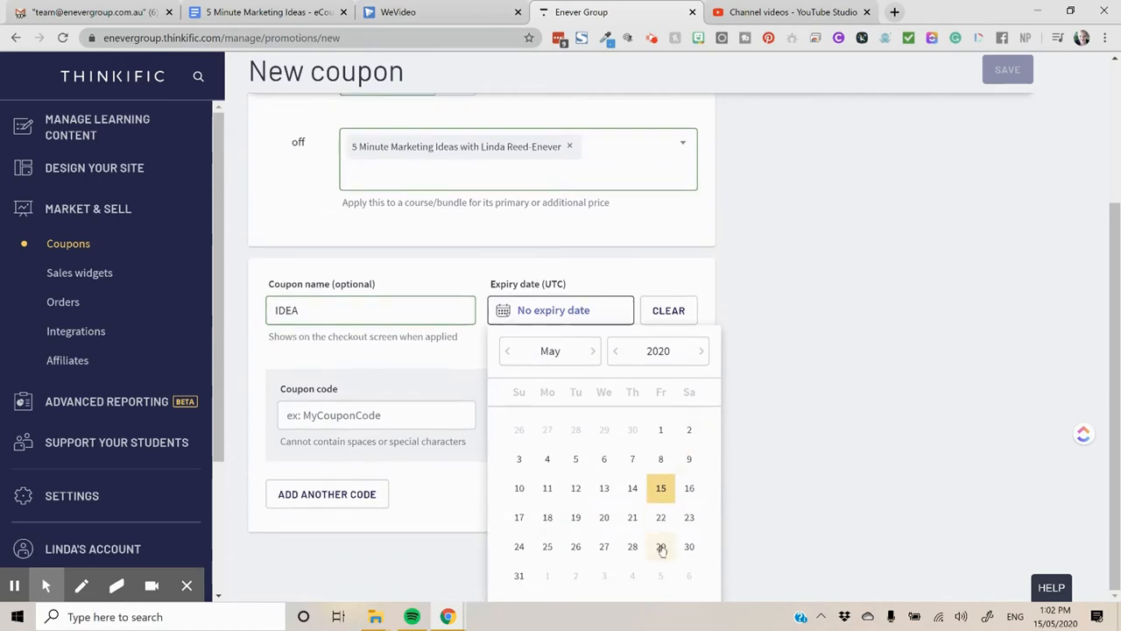
{"action": "mouse_move", "coordinate": [511, 577]}
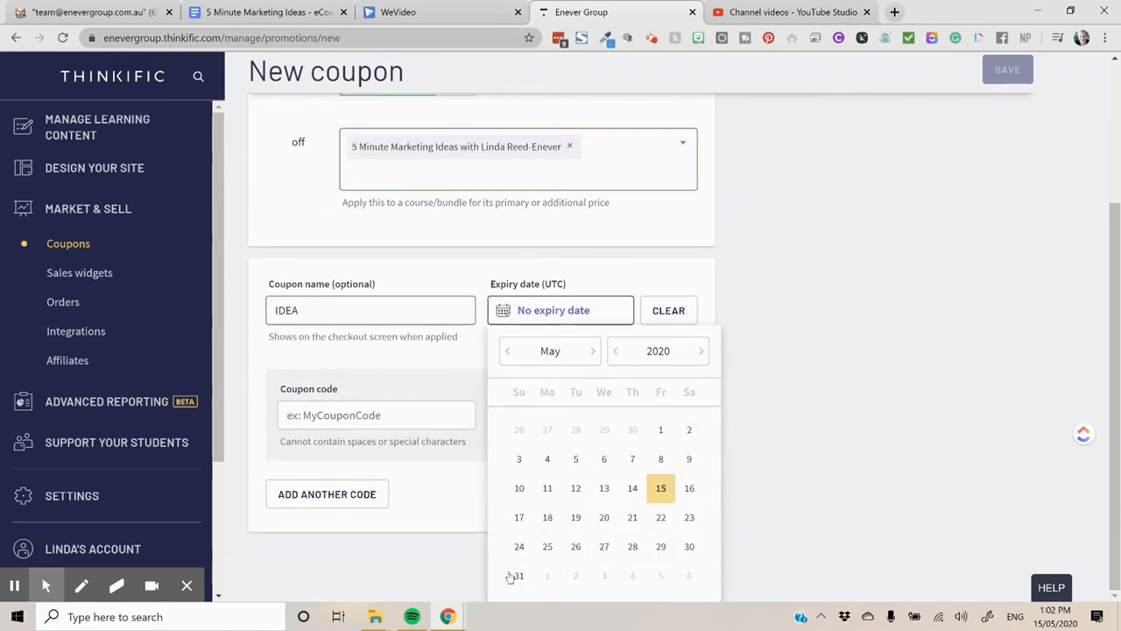
{"action": "left_click", "coordinate": [516, 575]}
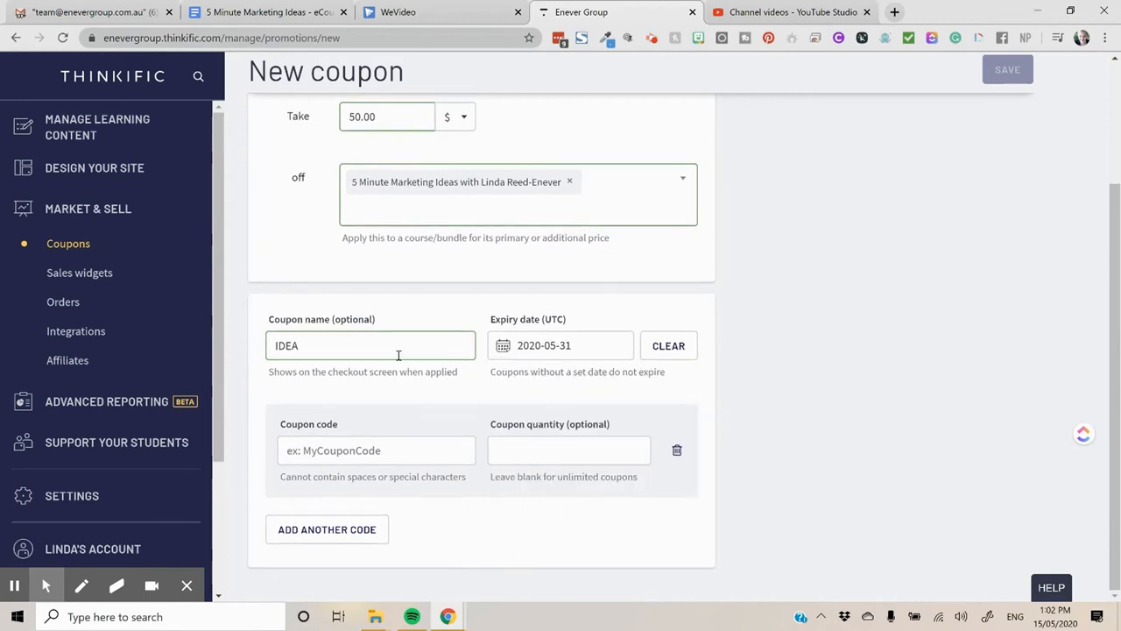
Rename the coupon Idea Deck and give it the code IDEA
{"action": "right_click", "coordinate": [371, 345]}
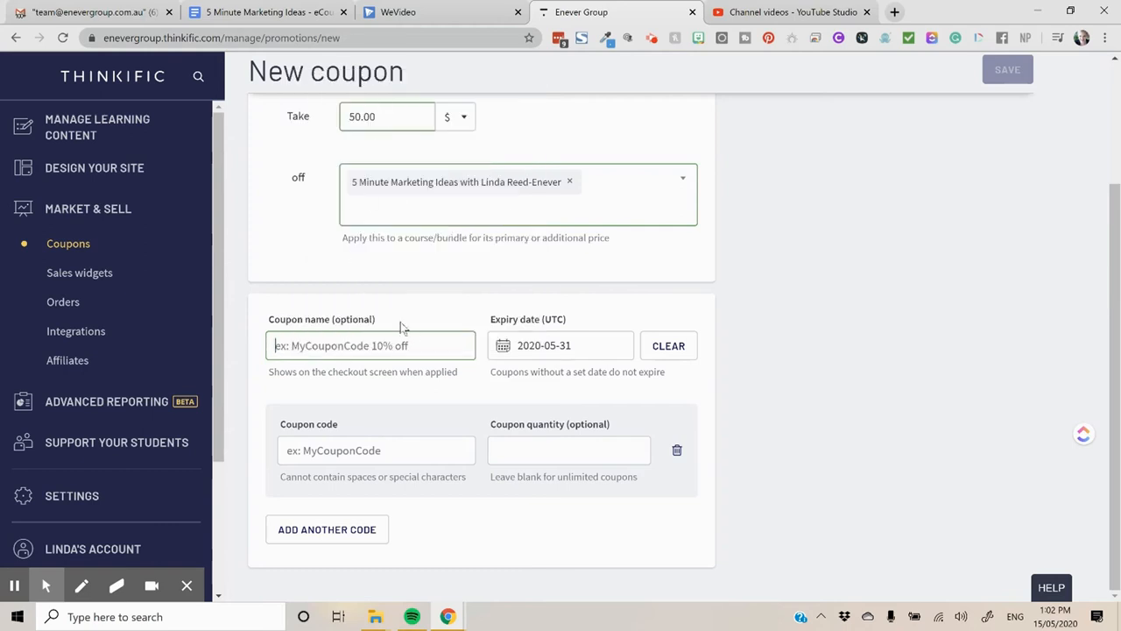
{"action": "type", "text": "Idea"}
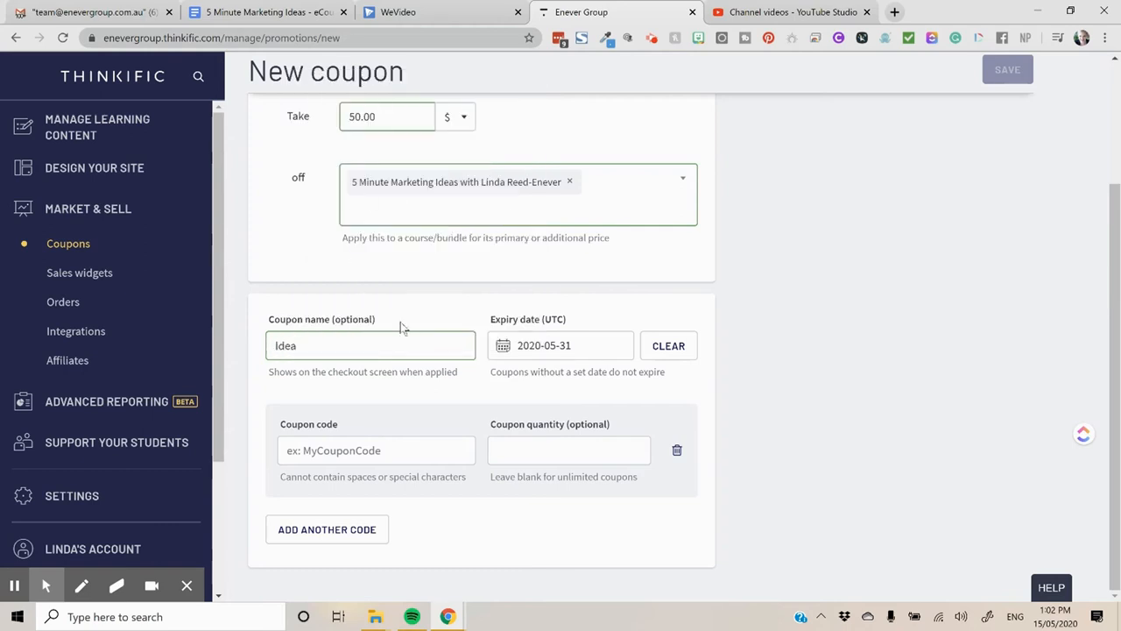
{"action": "type", "text": "-"}
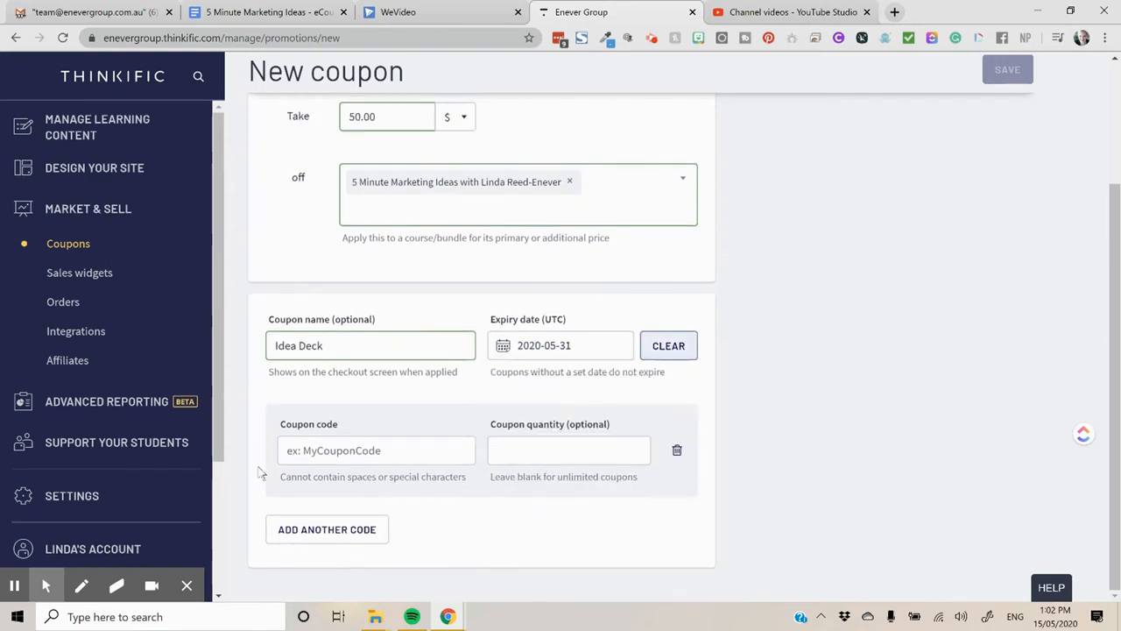
{"action": "type", "text": "IDEA"}
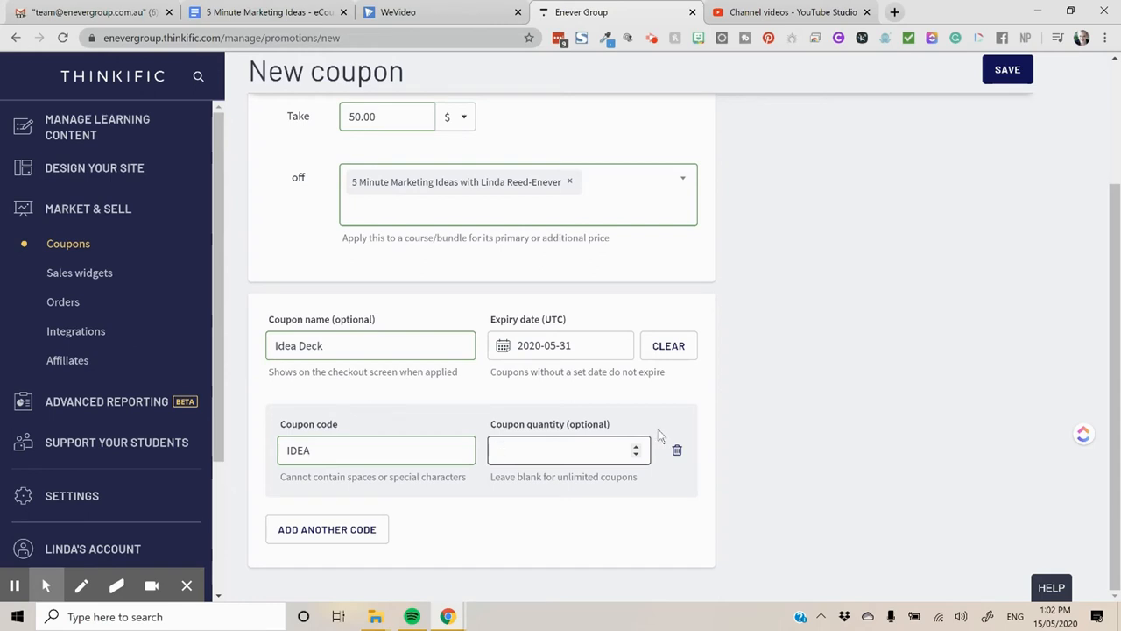
Limit the coupon quantity to 400 uses and save the new coupon
{"action": "type", "text": "4"}
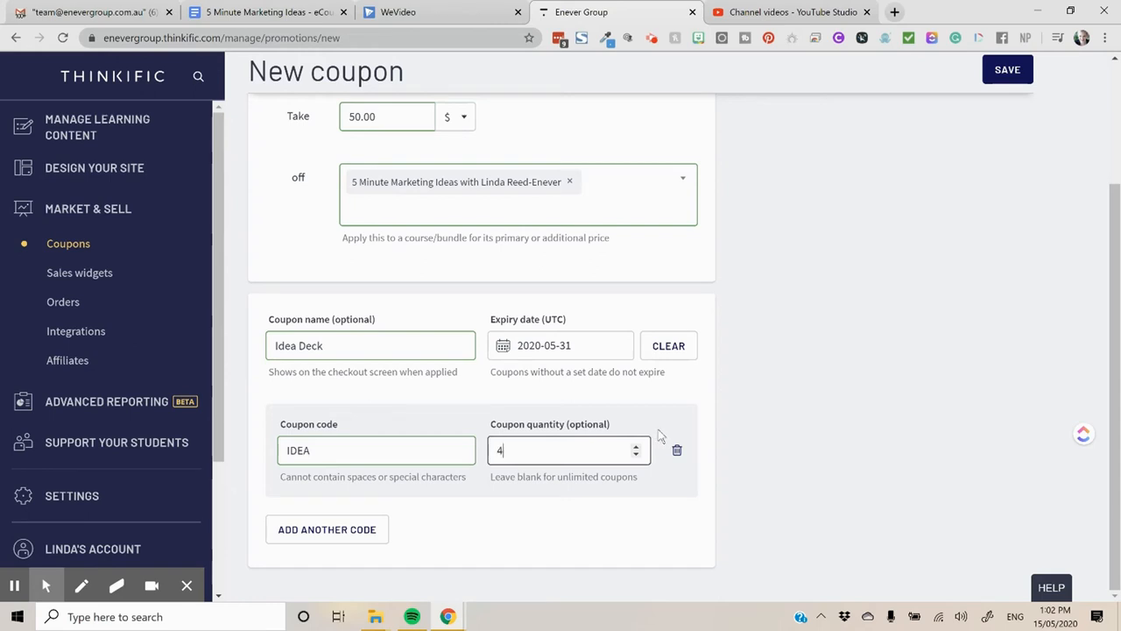
{"action": "key", "text": "Backspace"}
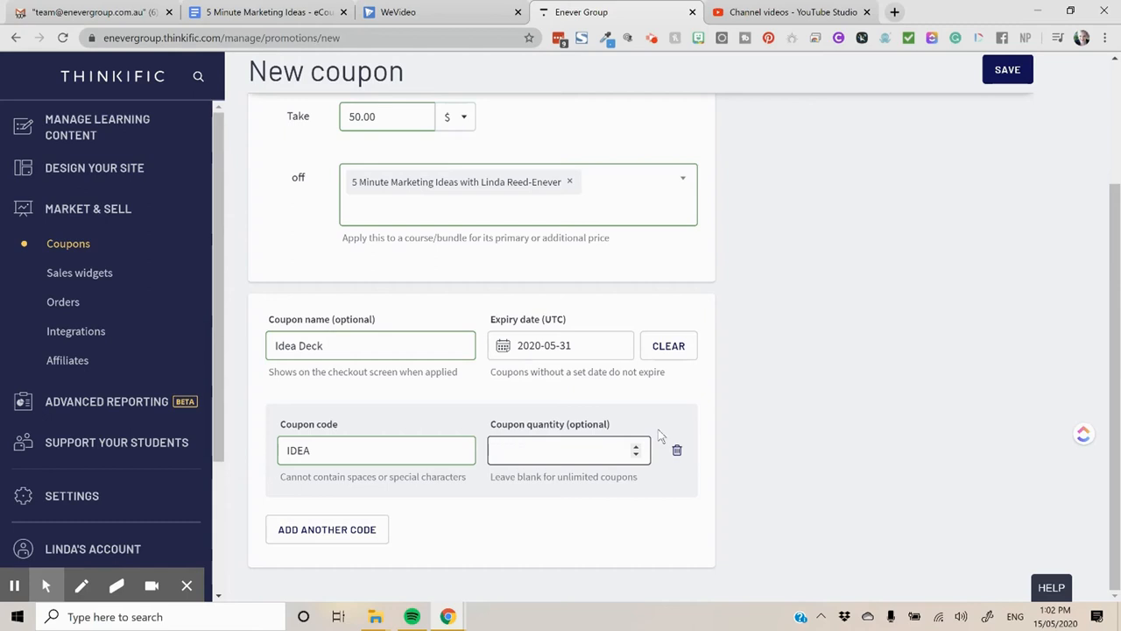
{"action": "left_click", "coordinate": [567, 448]}
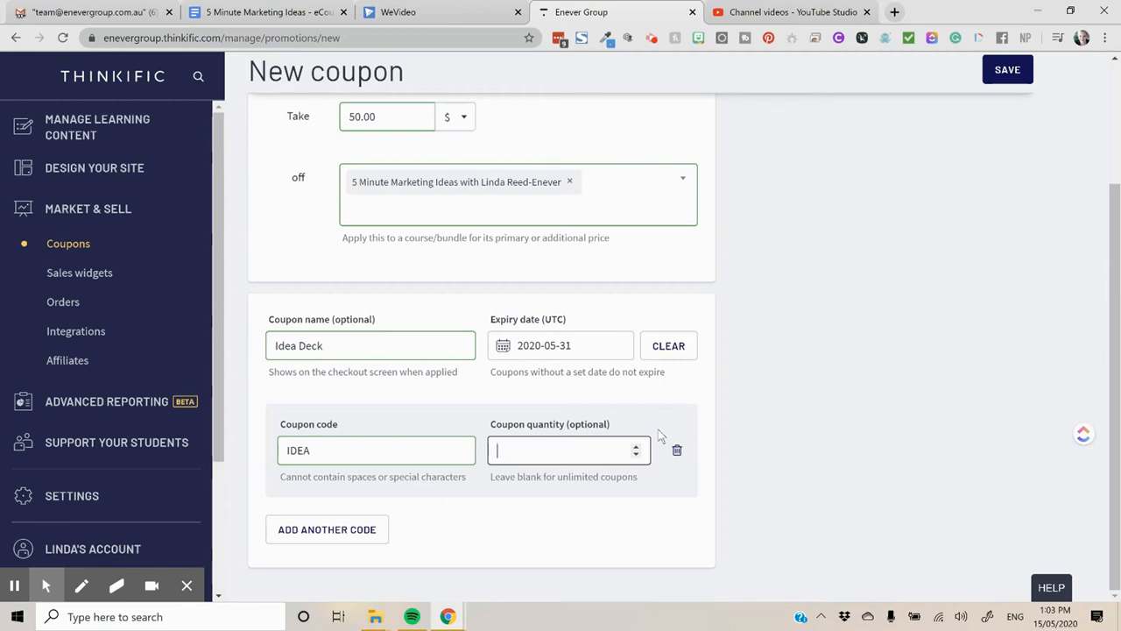
{"action": "type", "text": "400"}
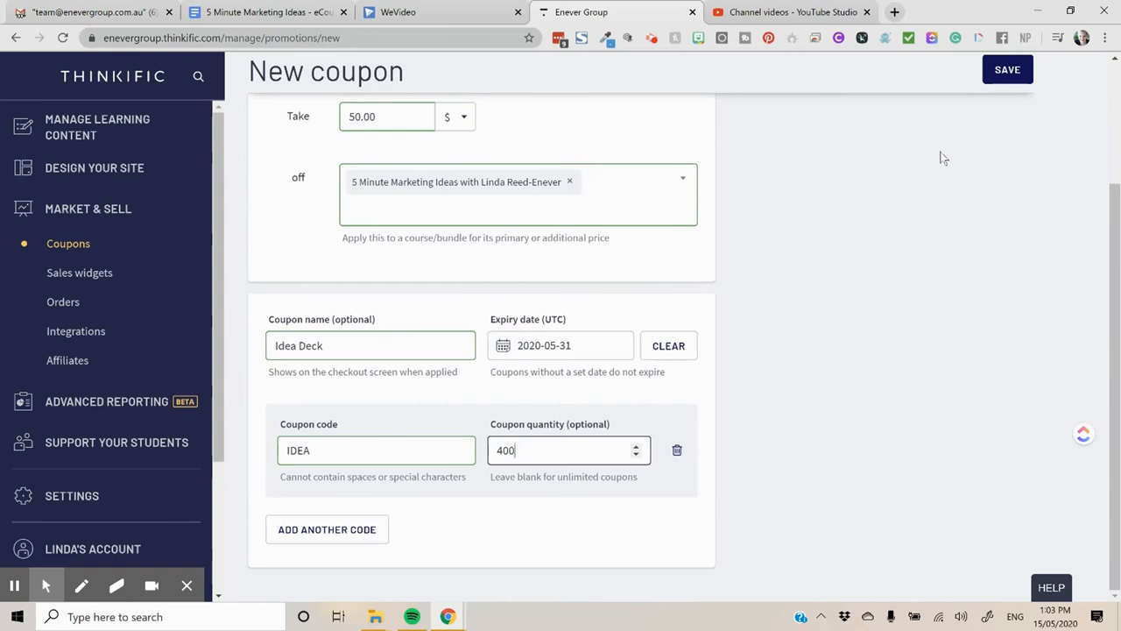
{"action": "left_click", "coordinate": [1007, 70]}
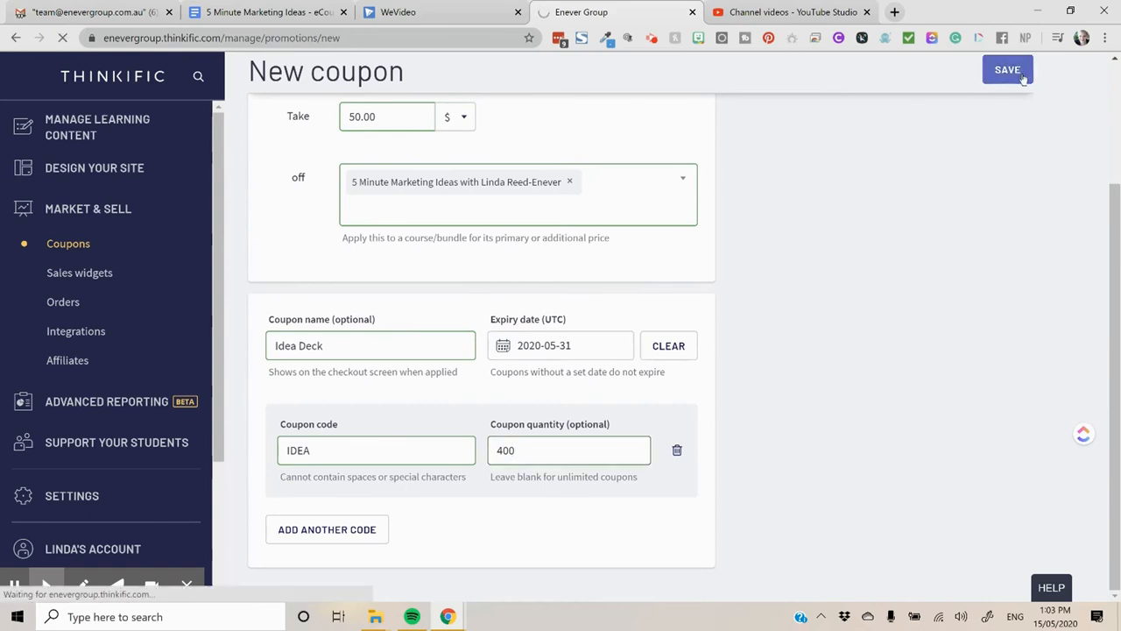
Check the Idea Deck coupon (code idea, 400 uses) in the list and start a new browser tab
{"action": "left_click", "coordinate": [1007, 70]}
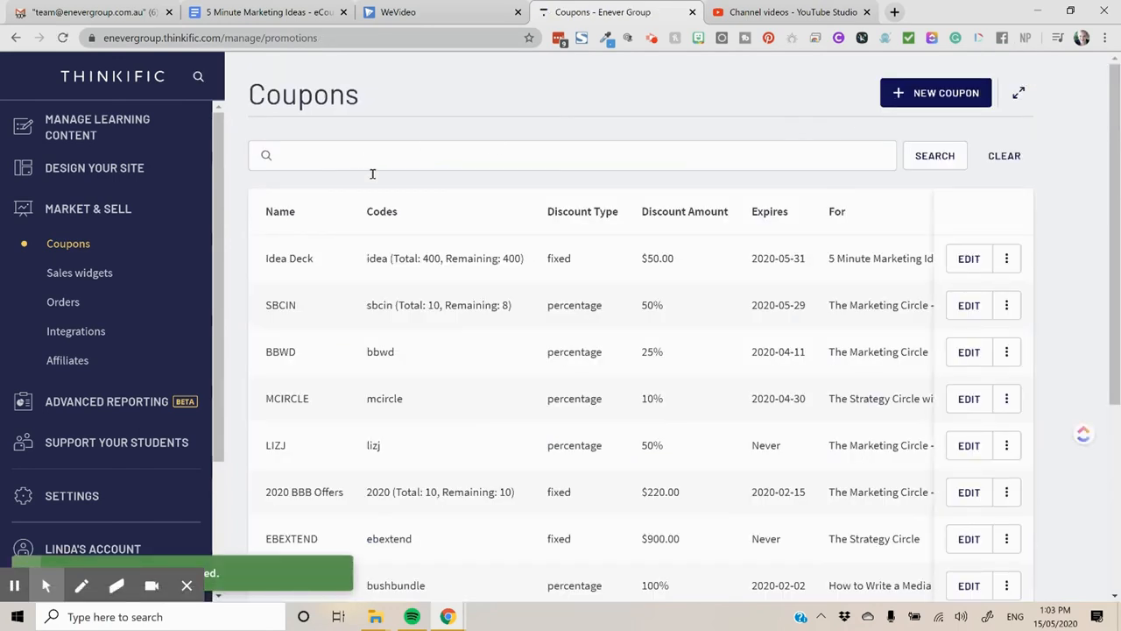
{"action": "double_click", "coordinate": [375, 258]}
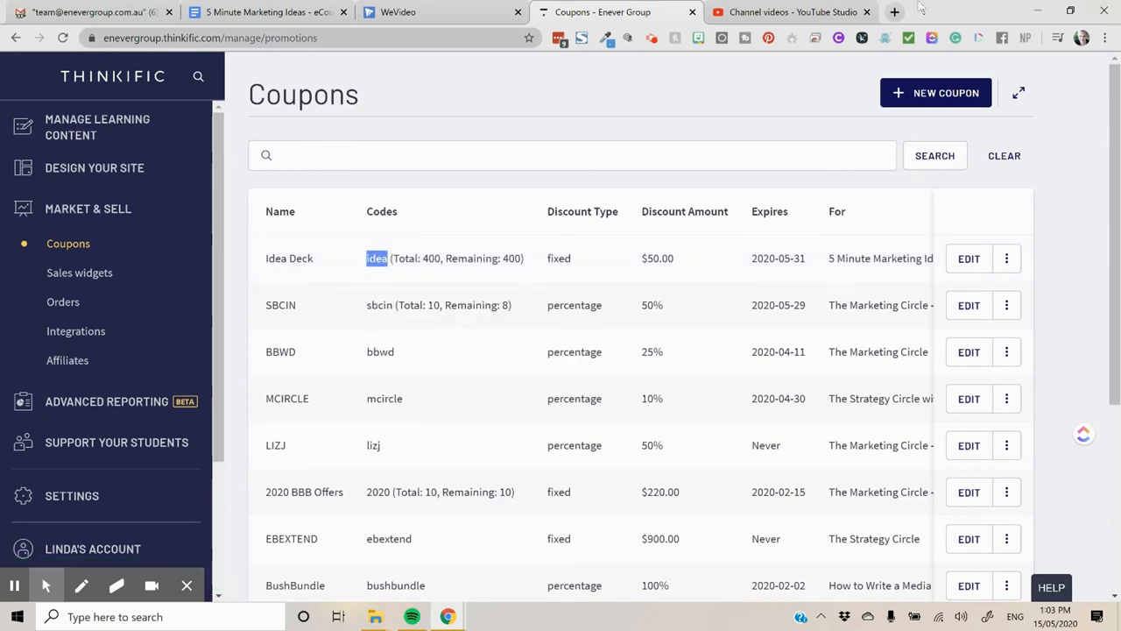
{"action": "left_click", "coordinate": [894, 11]}
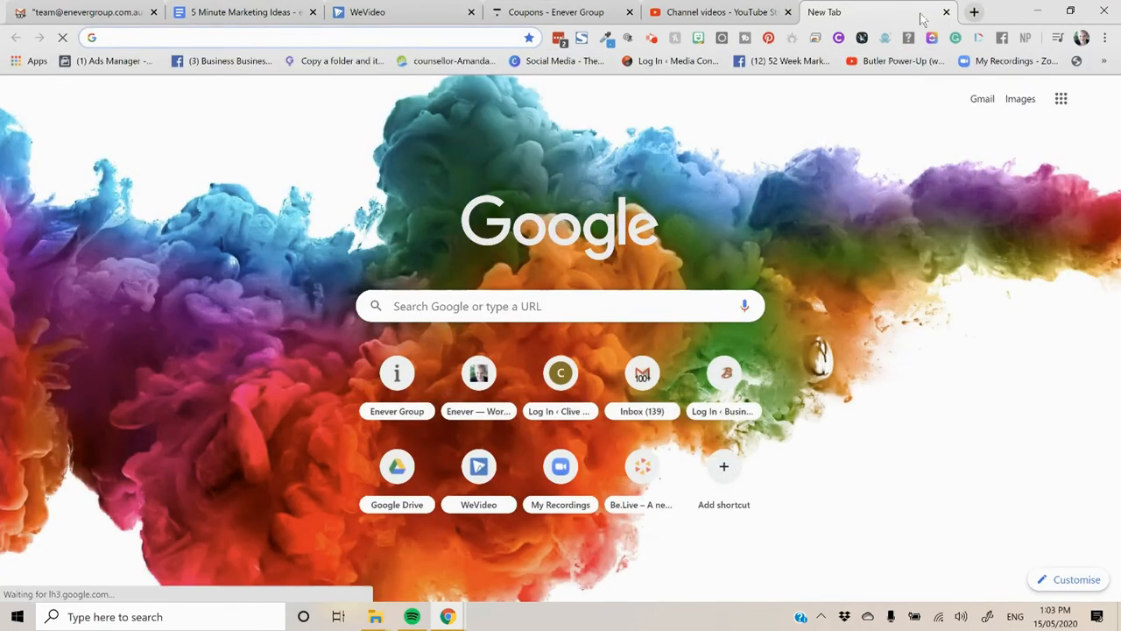
Load enevergroup.thinkific.com and go to the 5 Minute Marketing Ideas course page
{"action": "type", "text": "enevergroup.thinkific.com"}
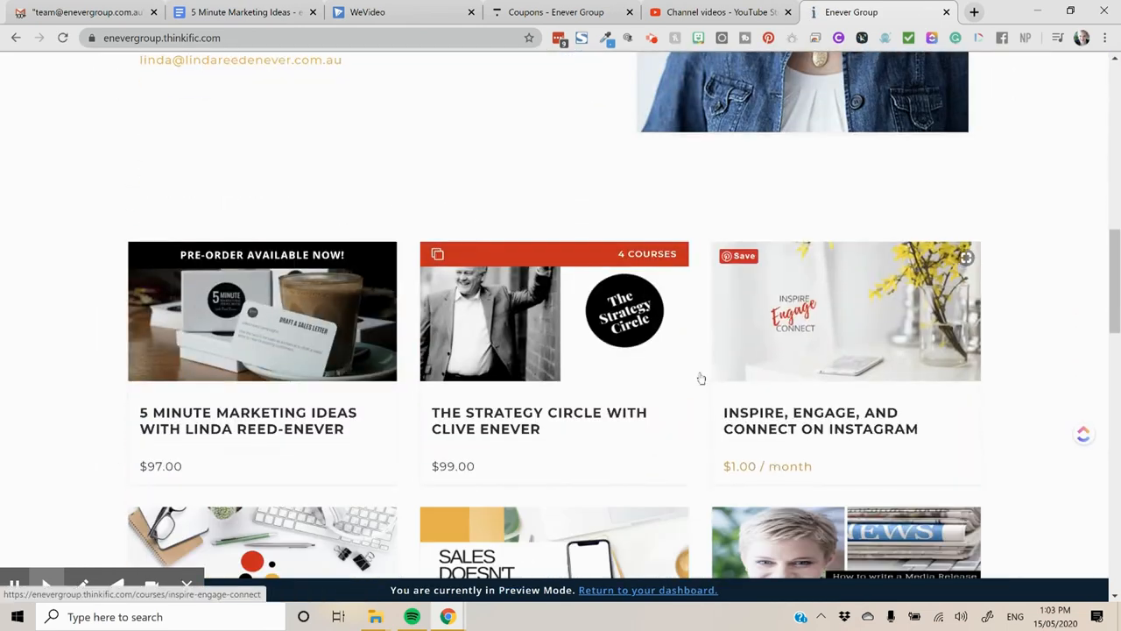
{"action": "left_click", "coordinate": [263, 350]}
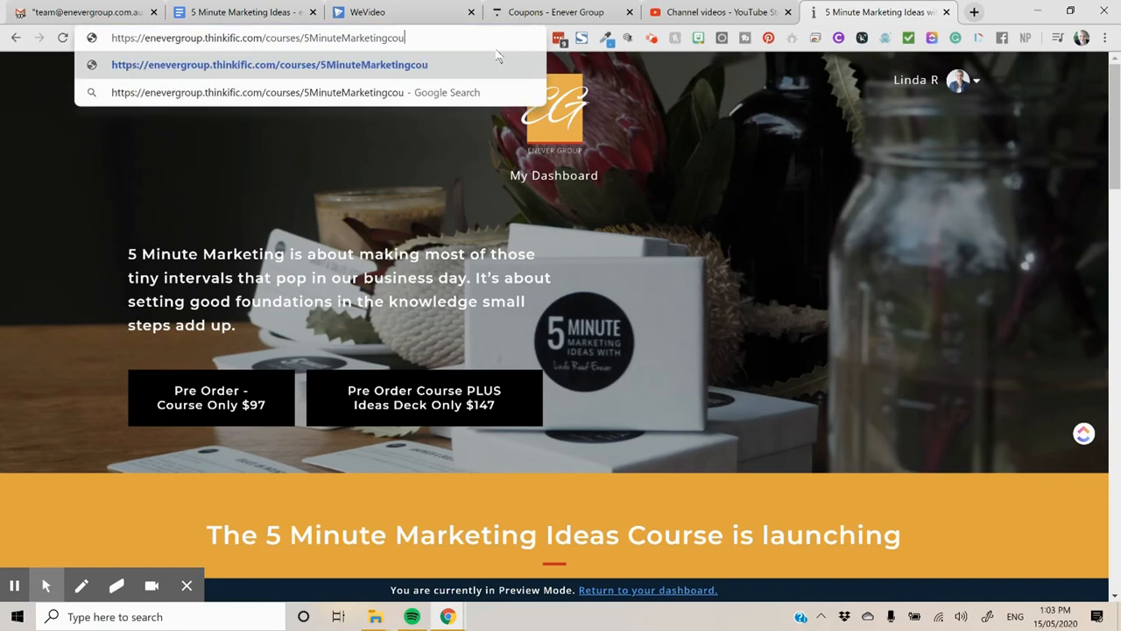
Append ?coupon=idea to the course URL to load the page showing $50.00 off the $97.00 price
{"action": "key", "text": "Backspace"}
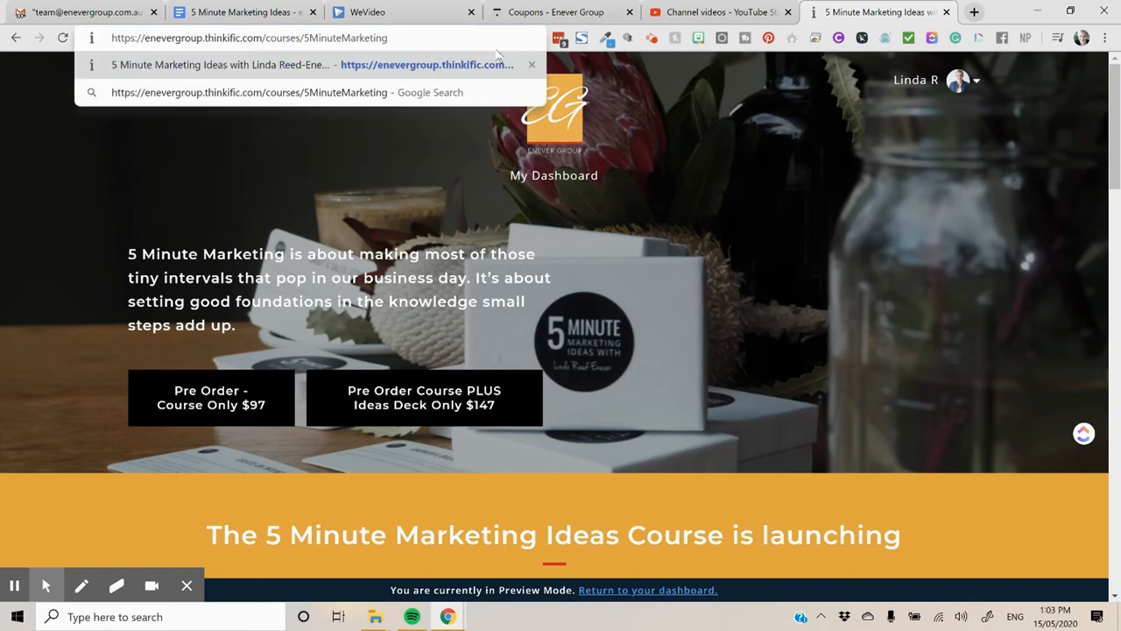
{"action": "type", "text": "/cou"}
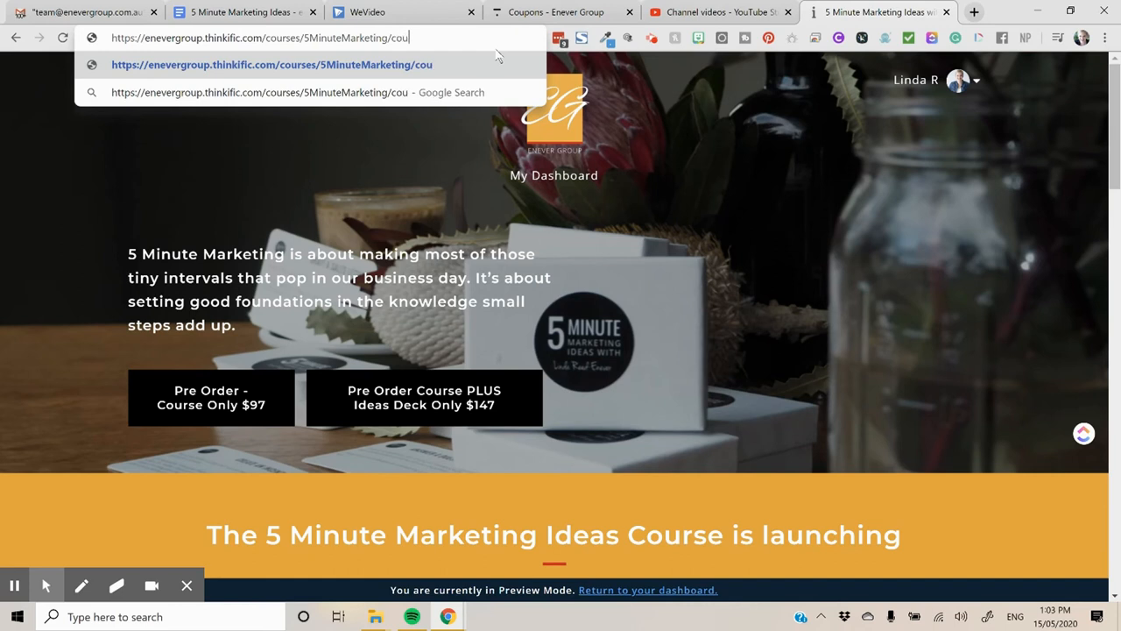
{"action": "type", "text": "po"}
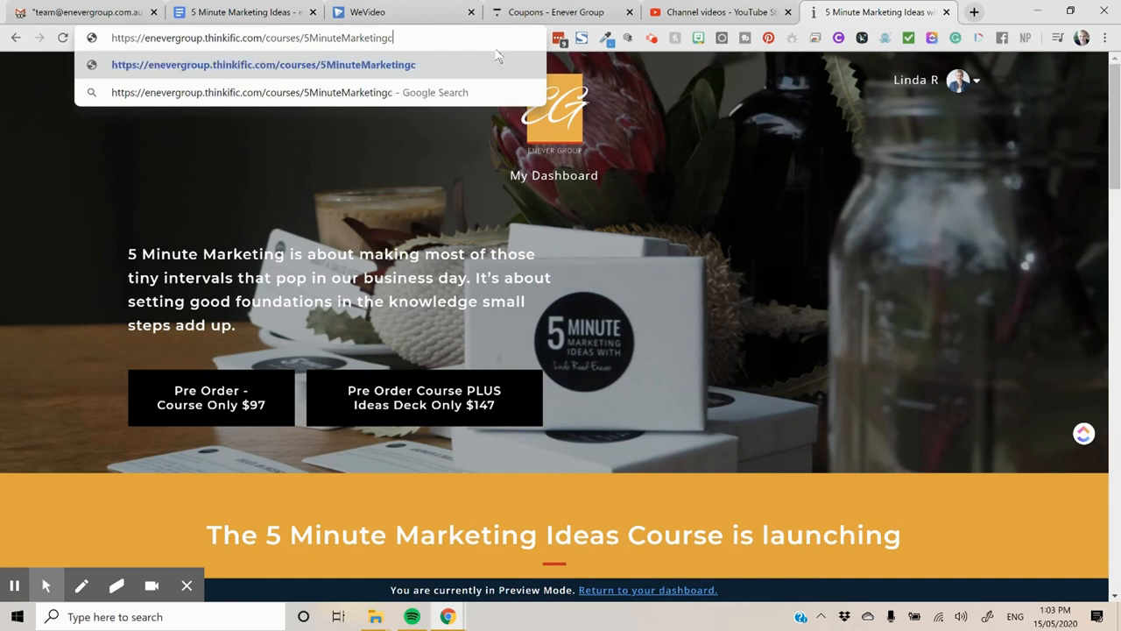
{"action": "type", "text": "ouo"}
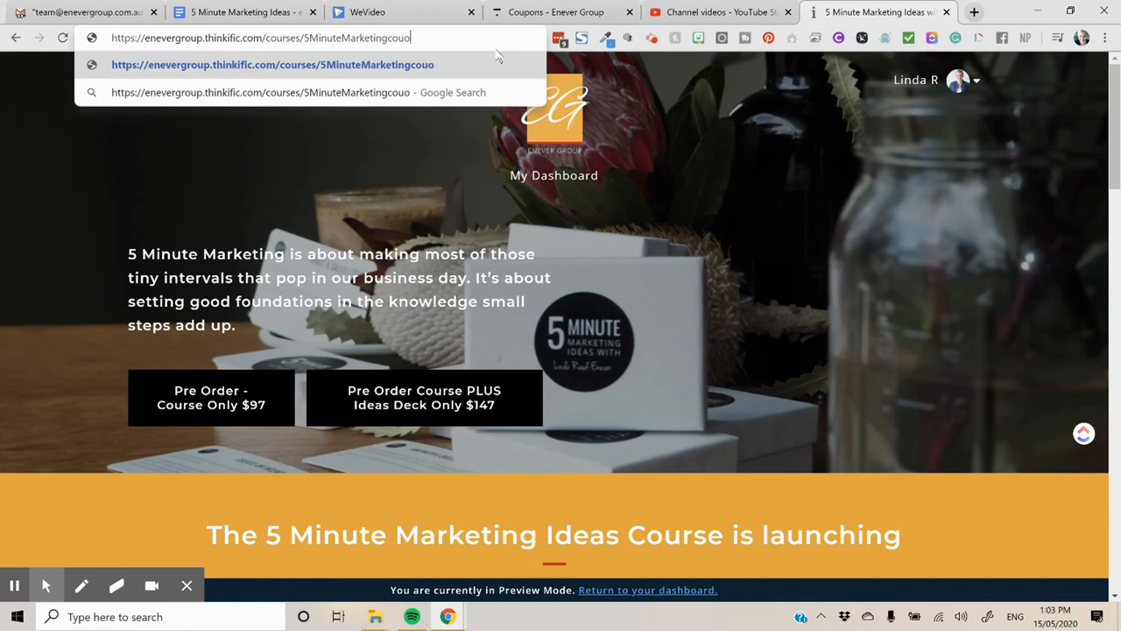
{"action": "type", "text": "ne"}
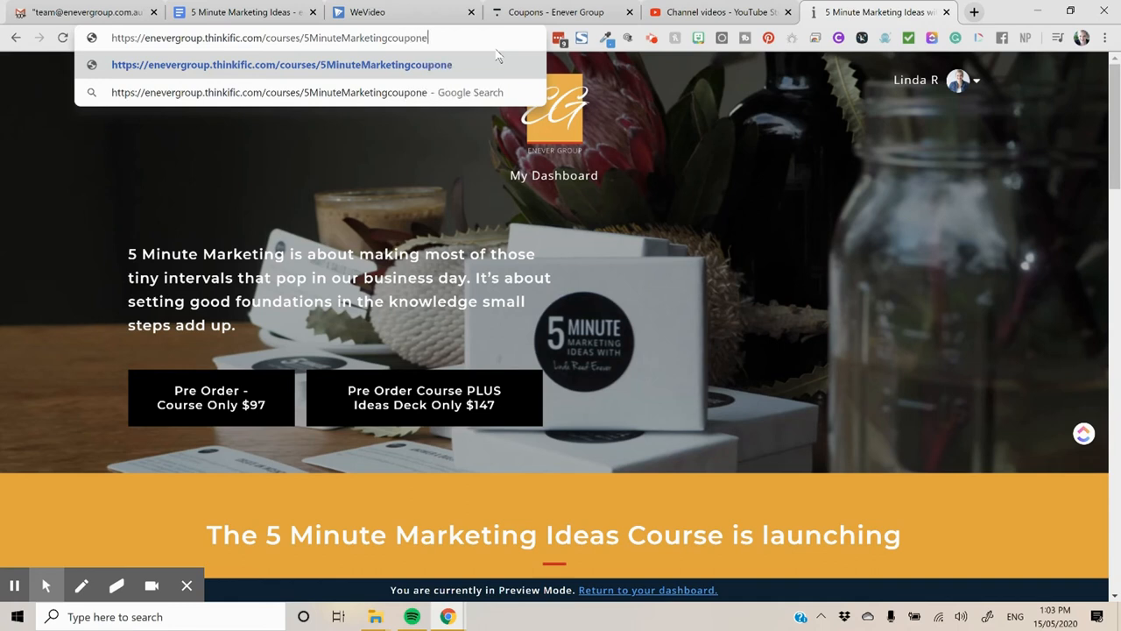
{"action": "key", "text": "Backspace"}
{"action": "type", "text": "?"}
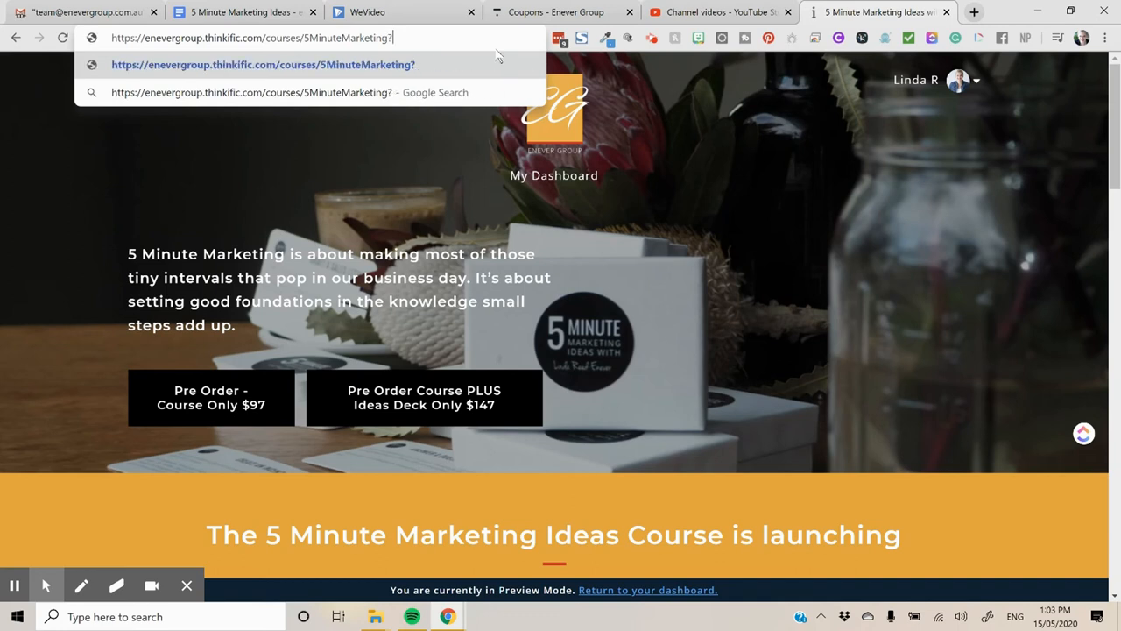
{"action": "type", "text": "coup"}
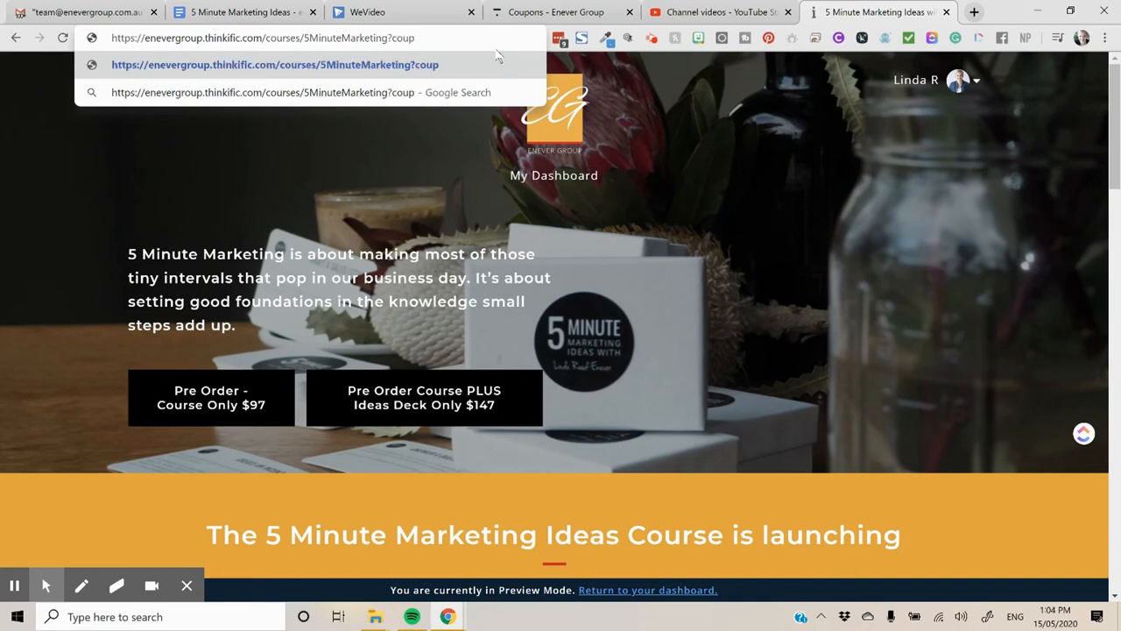
{"action": "type", "text": "on"}
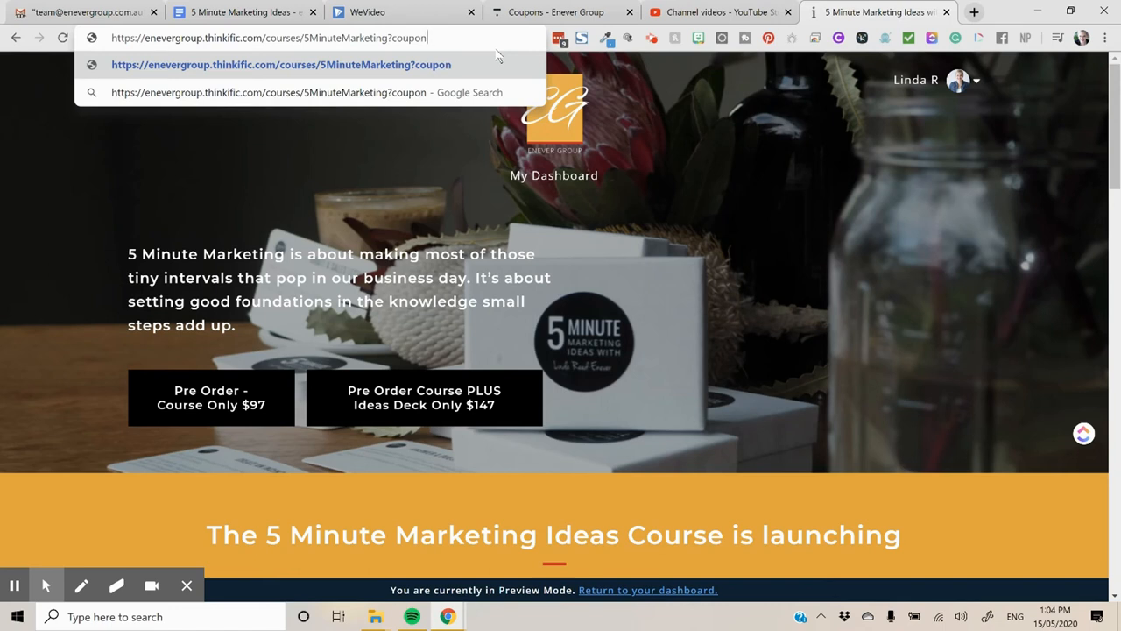
{"action": "type", "text": "=idea"}
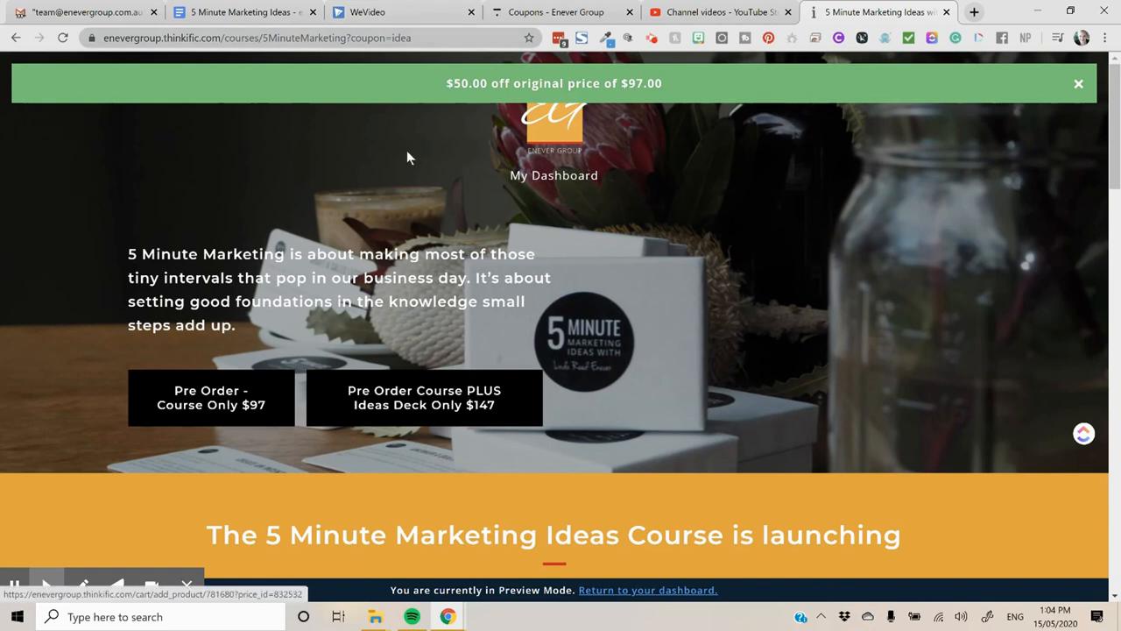
{"action": "left_click", "coordinate": [254, 39]}
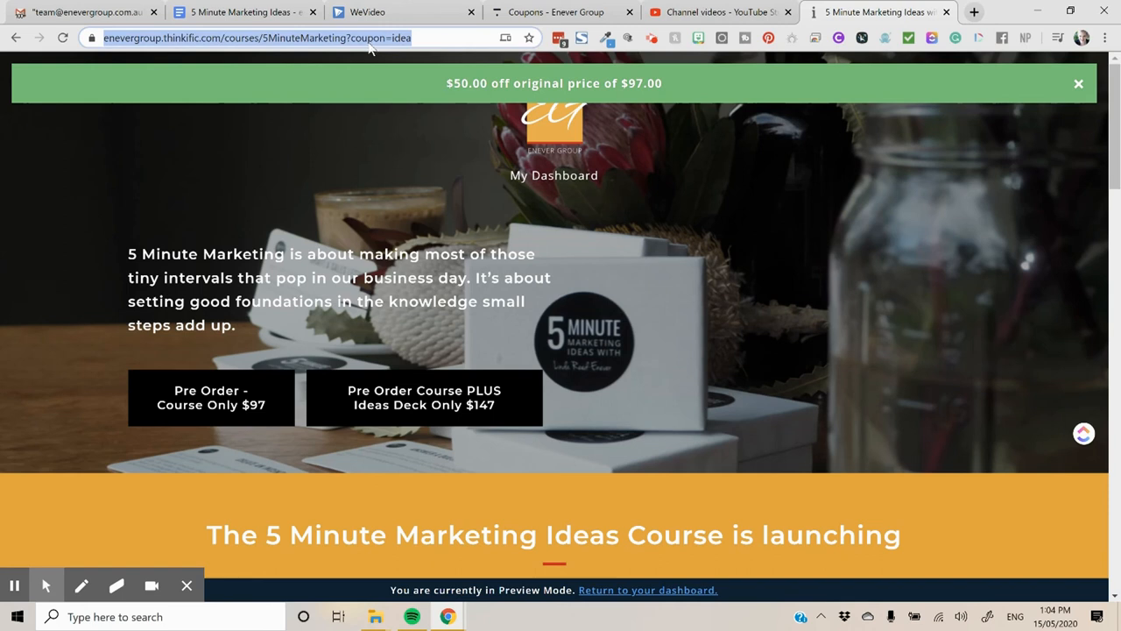
{"action": "mouse_move", "coordinate": [381, 51]}
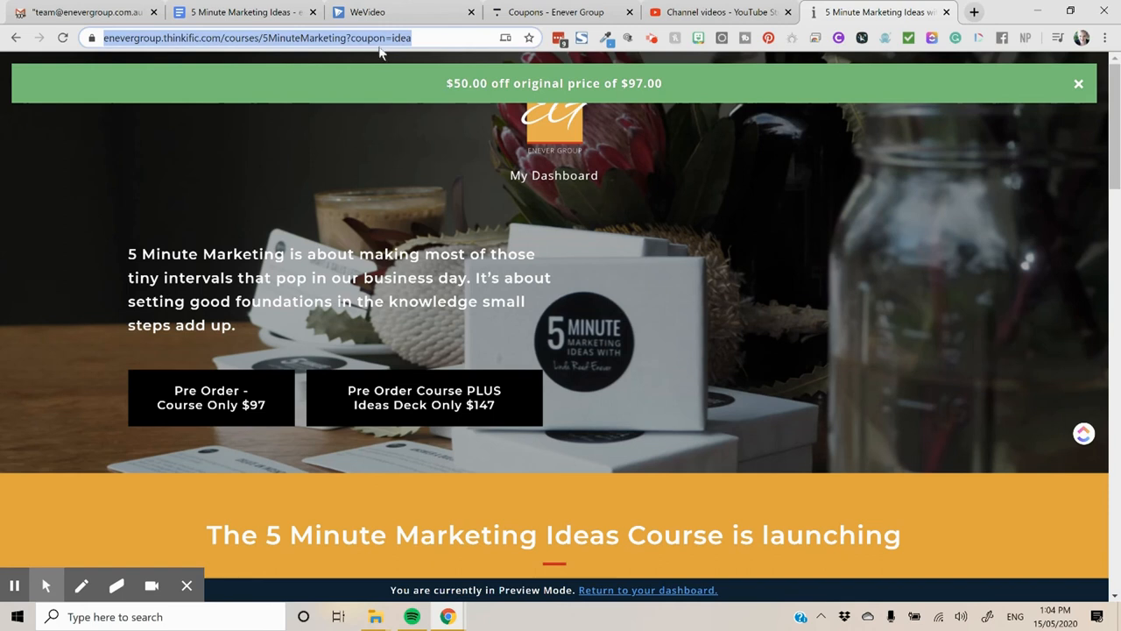